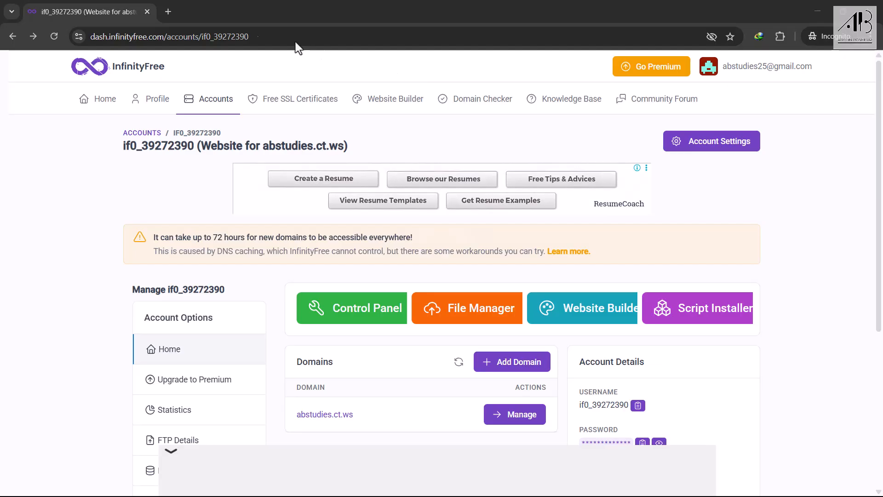
pyautogui.moveTo(158, 36)
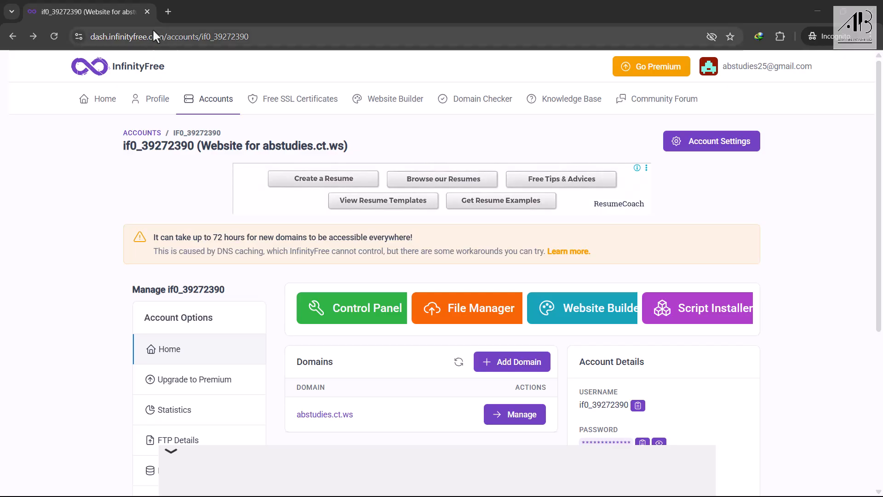
pyautogui.moveTo(53, 107)
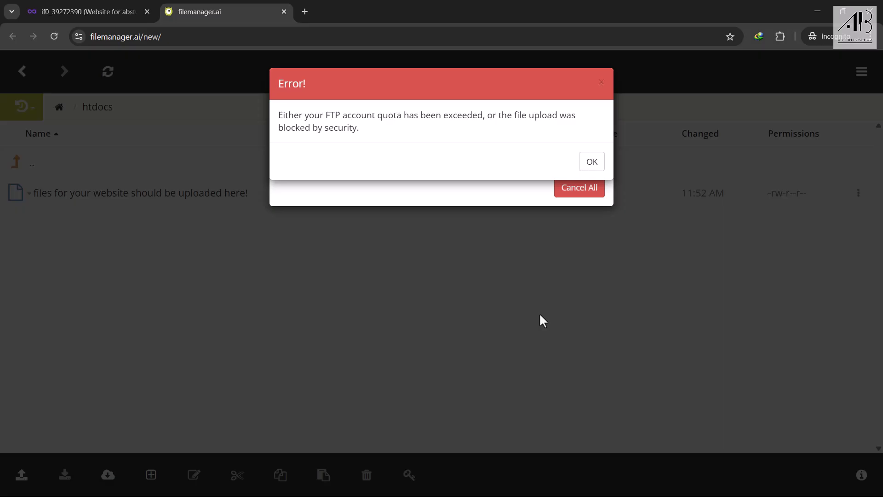
pyautogui.moveTo(539, 315)
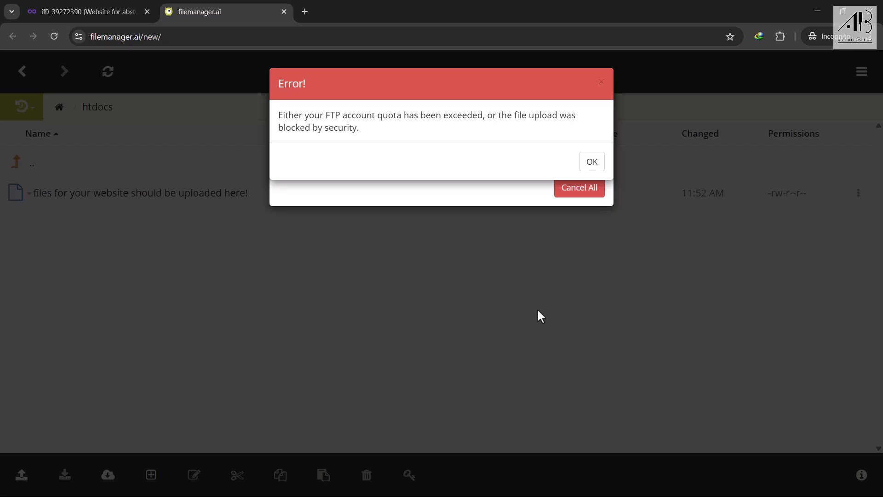
pyautogui.moveTo(539, 316)
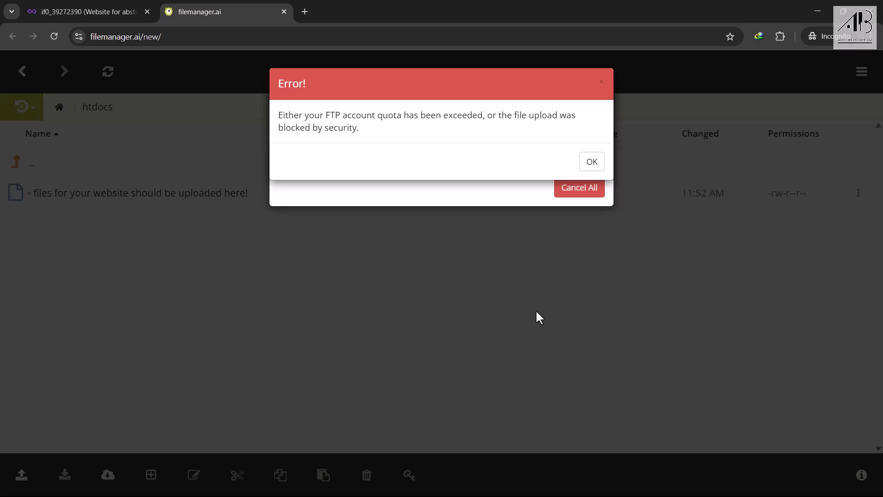
pyautogui.moveTo(579, 188)
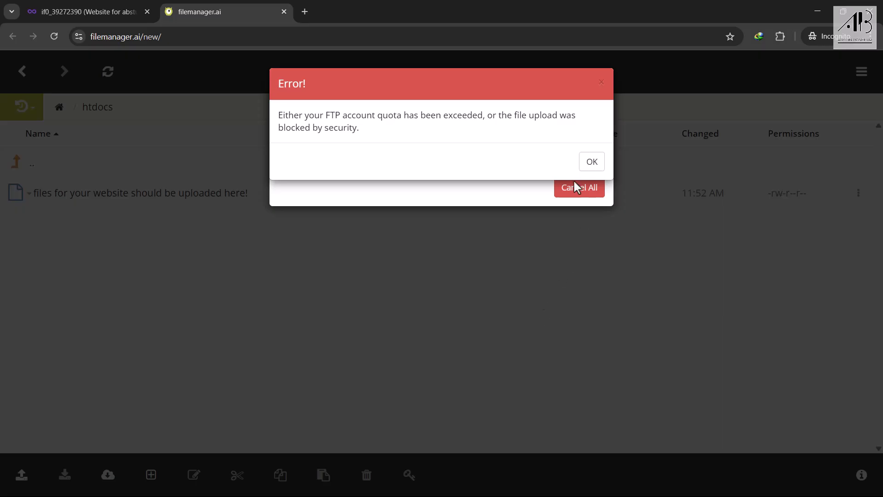
pyautogui.moveTo(544, 282)
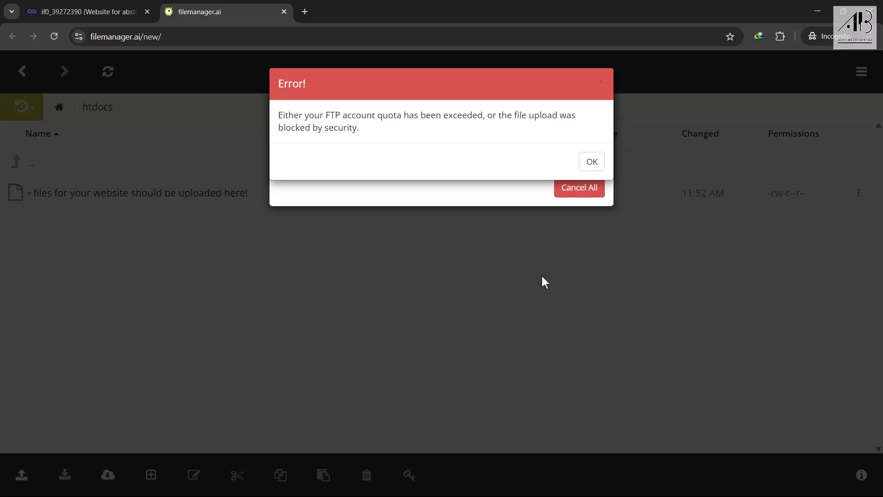
# Step: Dismiss the quota error and cancel all remaining uploads in the file manager
pyautogui.click(591, 162)
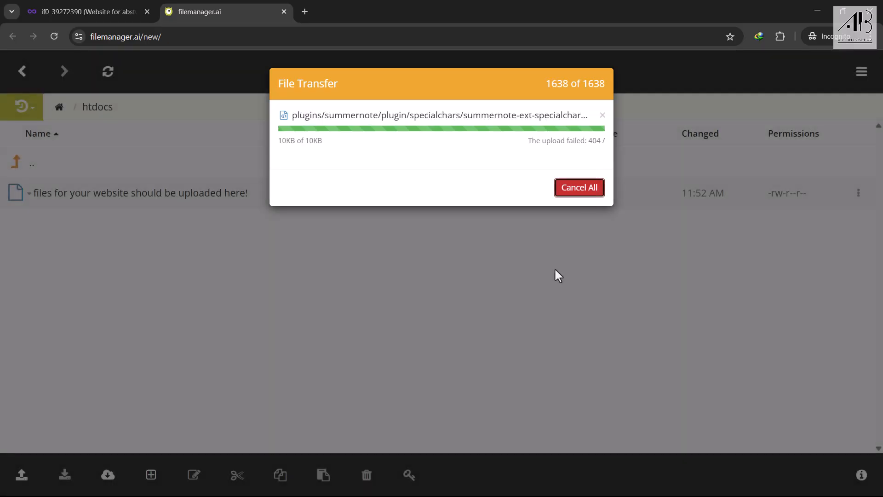
pyautogui.click(579, 187)
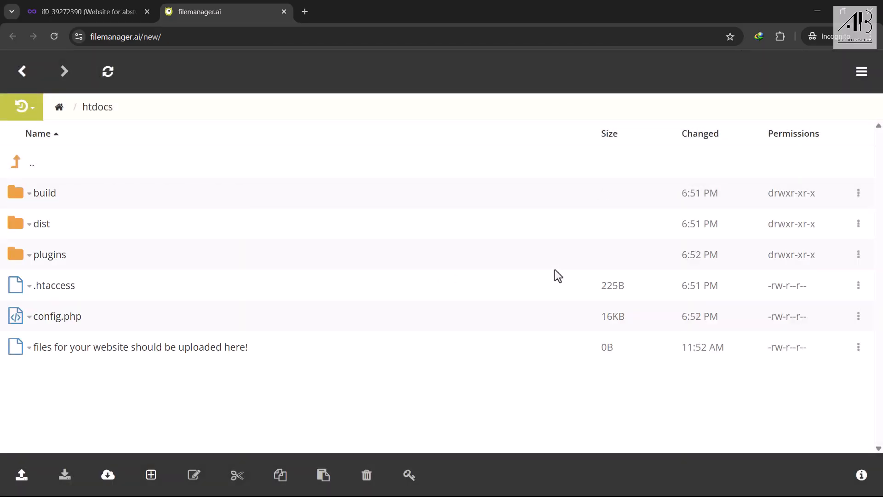
pyautogui.moveTo(62, 372)
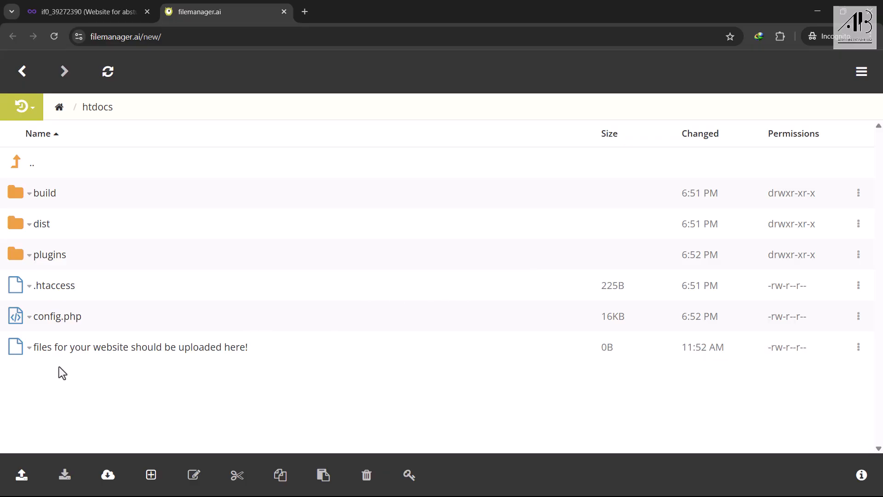
# Step: Search for FileZilla and choose the FileZilla_3.69.1_win64-setup.exe download
pyautogui.click(441, 11)
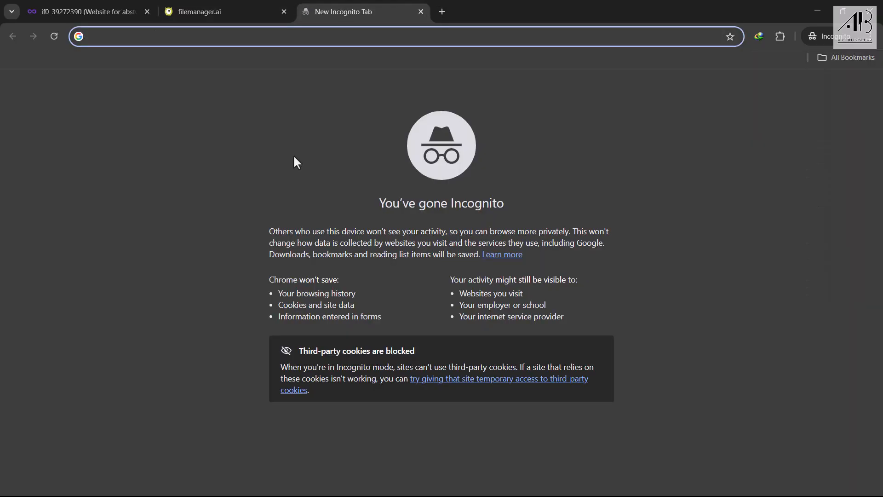
pyautogui.write('filezilla-project.org/download.php?show_all=1')
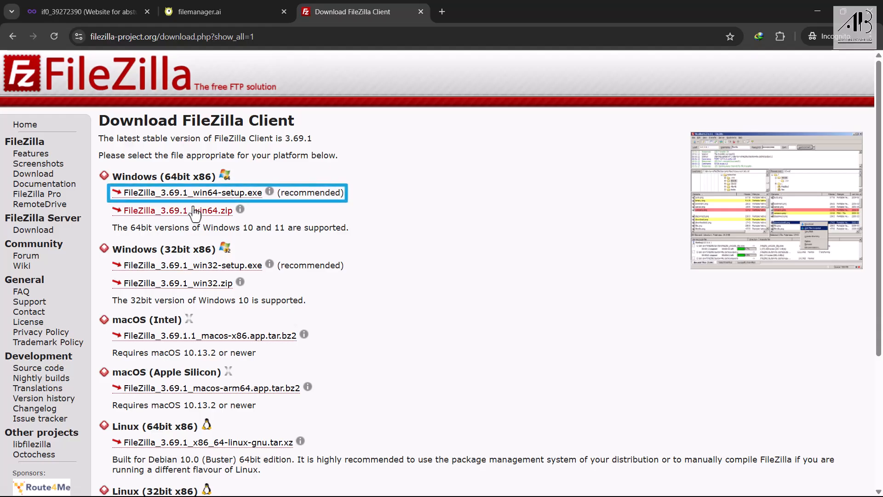
pyautogui.click(190, 192)
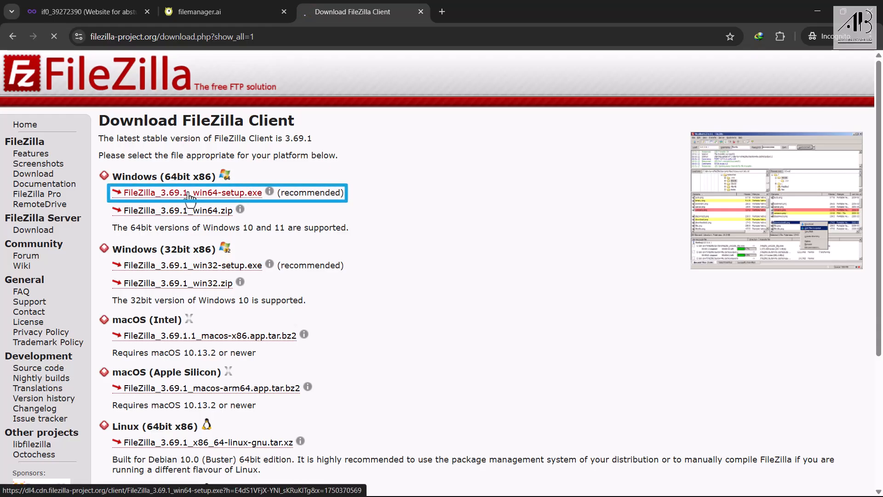
pyautogui.click(190, 193)
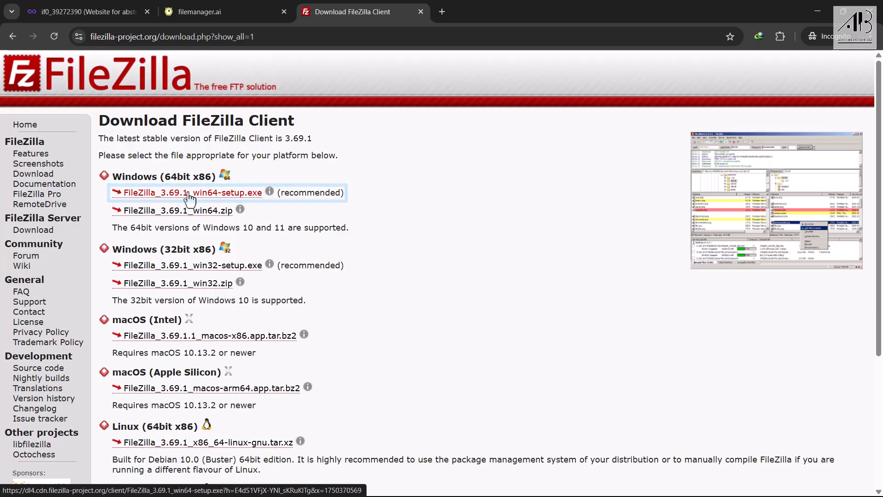
pyautogui.click(190, 192)
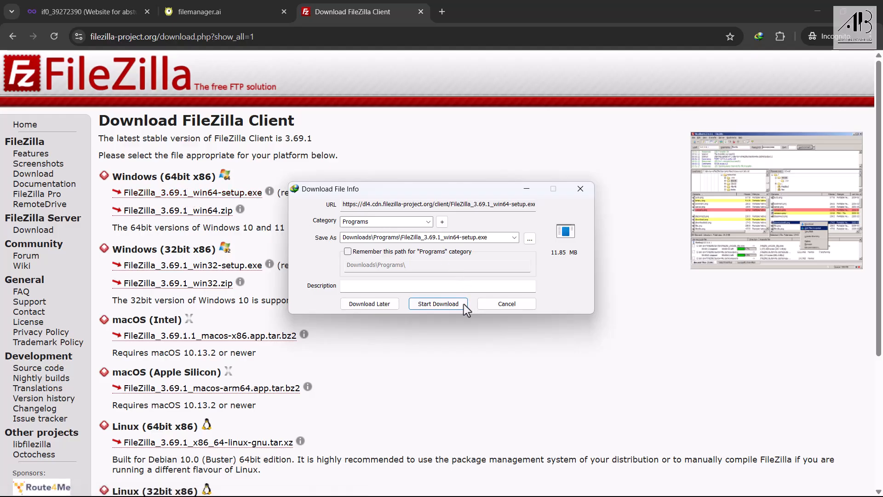
# Step: Save the installer into the Downloads\Programs folder and dismiss the completion notice
pyautogui.click(438, 303)
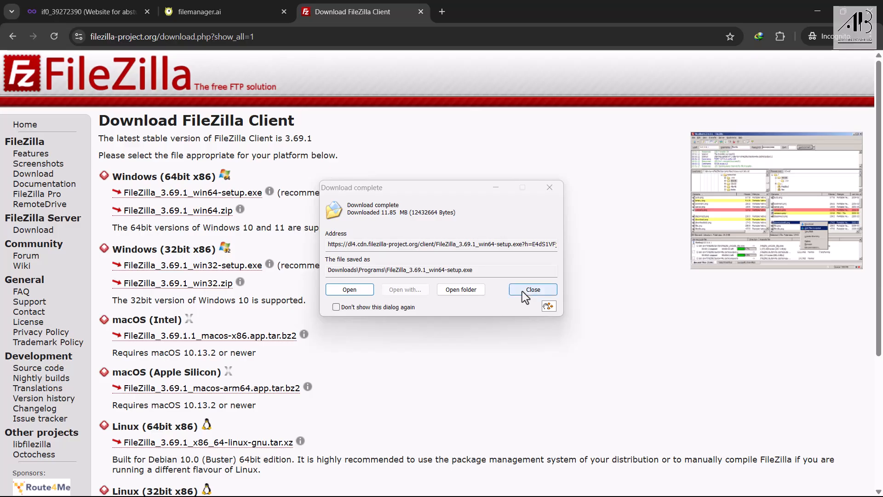
pyautogui.click(531, 289)
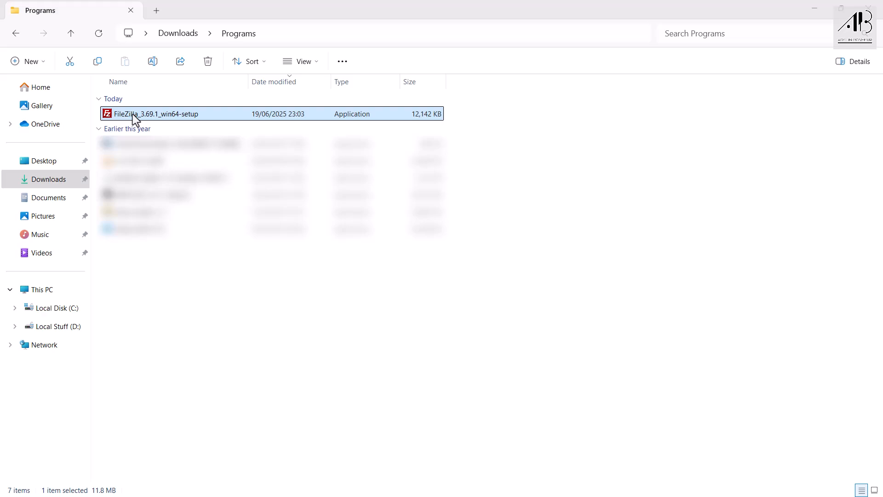
# Step: Run the installer, accept the GPL license, install for all users with default components and folder
pyautogui.doubleClick(156, 114)
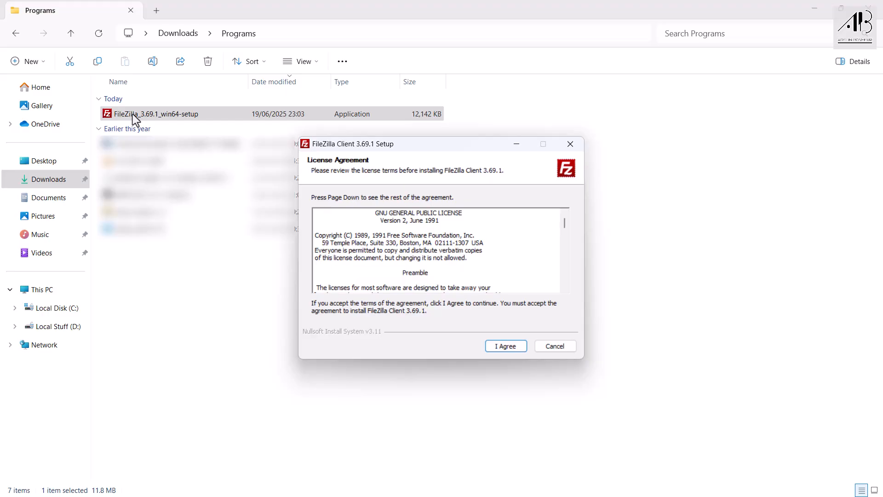
pyautogui.click(504, 345)
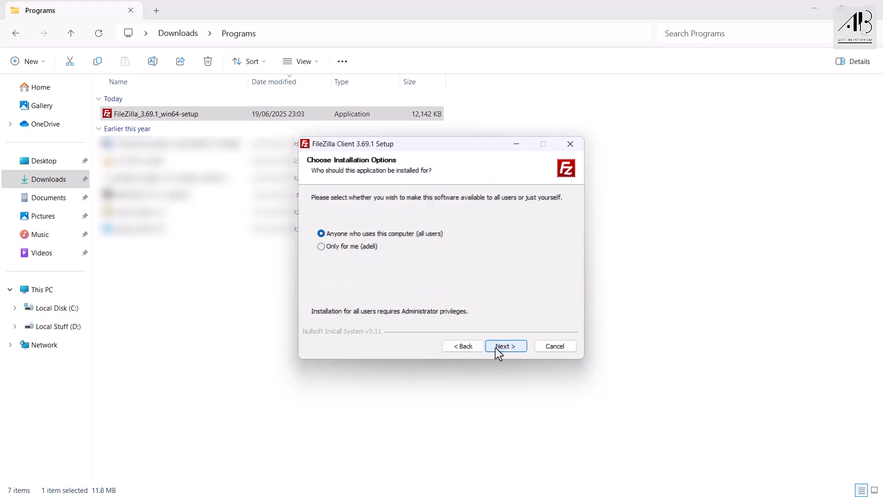
pyautogui.click(504, 346)
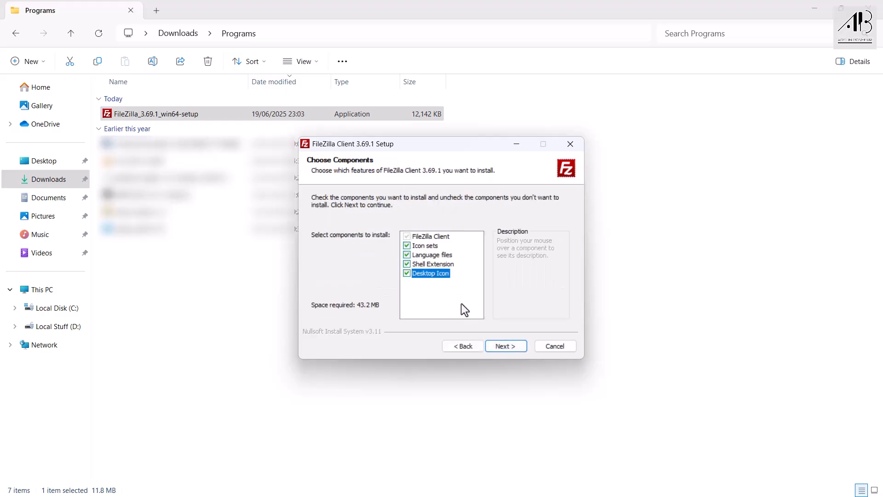
pyautogui.click(504, 346)
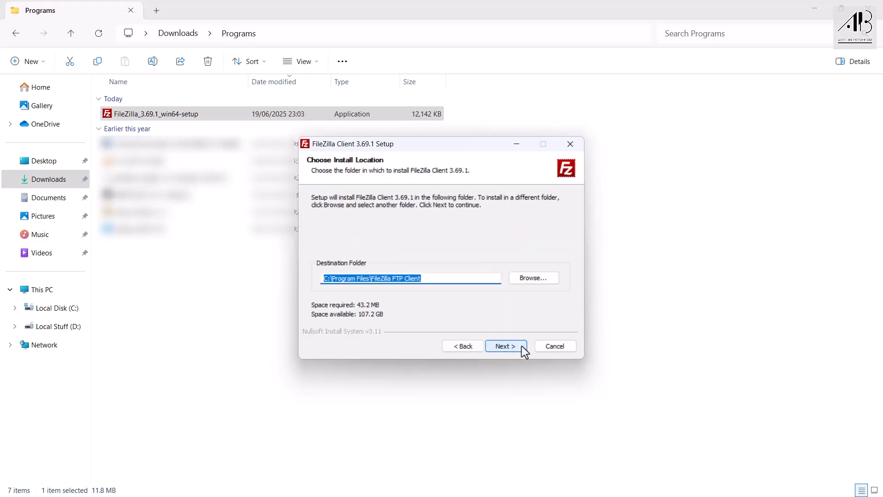
pyautogui.click(505, 346)
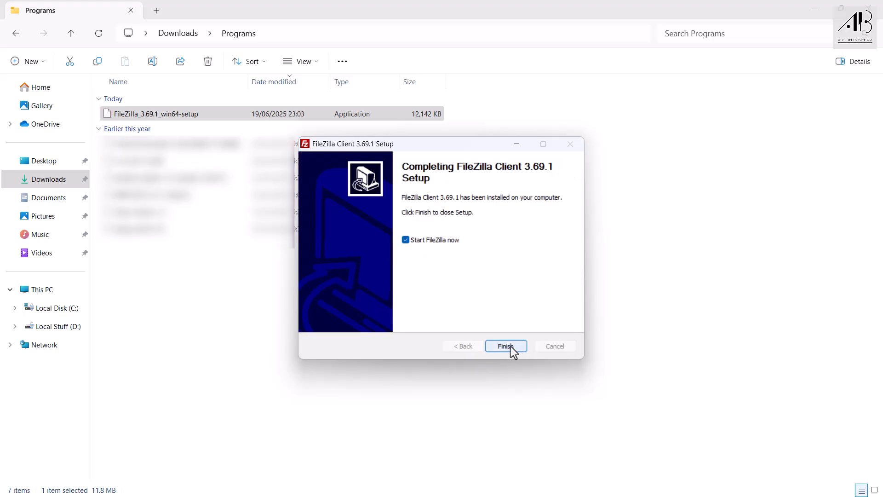
# Step: Finish setup starting FileZilla, and close its welcome dialog
pyautogui.click(505, 346)
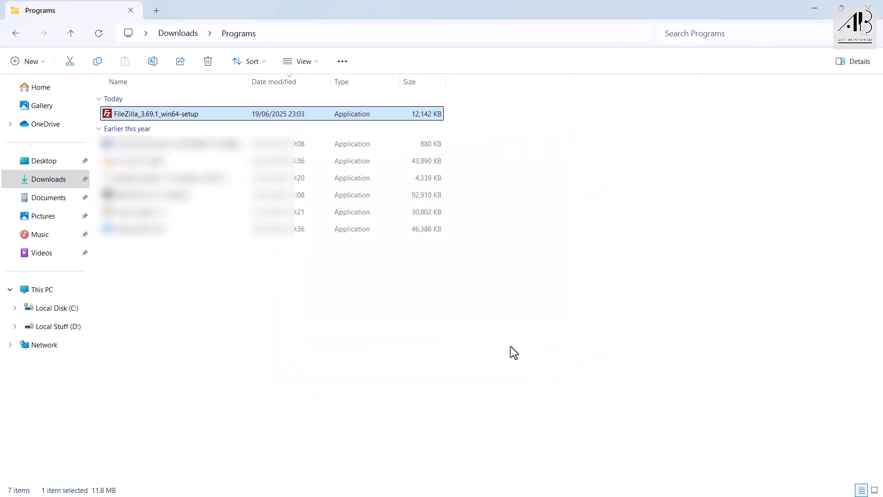
pyautogui.doubleClick(153, 113)
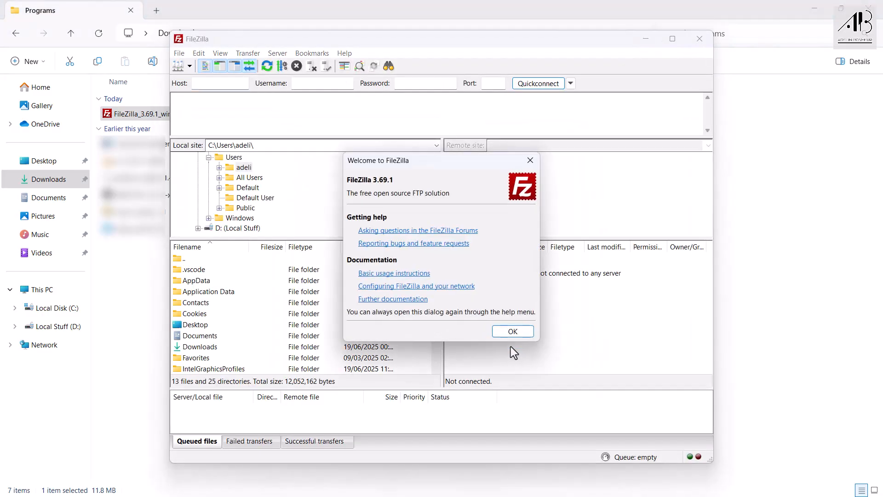
pyautogui.click(511, 331)
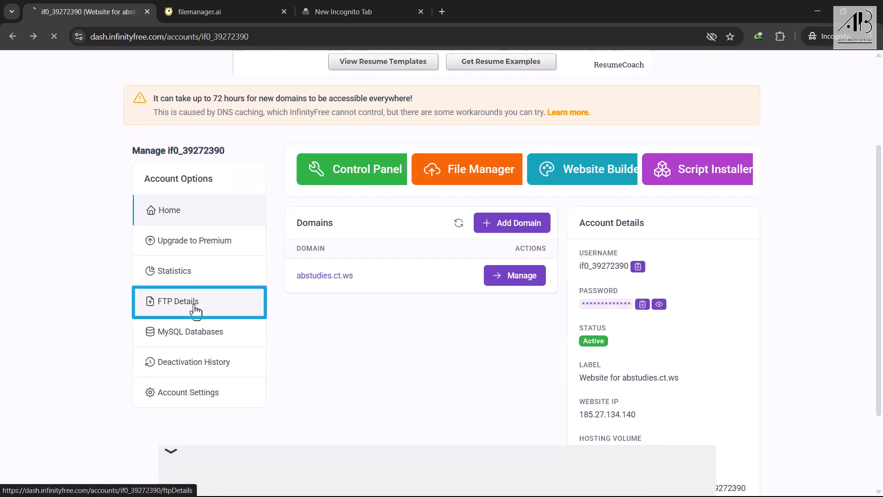
# Step: Copy the FTP username and password from the hosting account's FTP details page
pyautogui.click(179, 301)
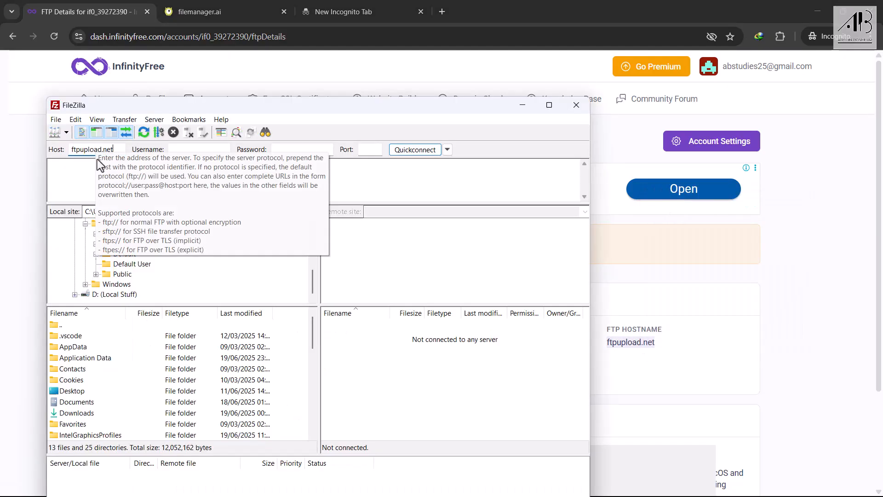
pyautogui.click(199, 149)
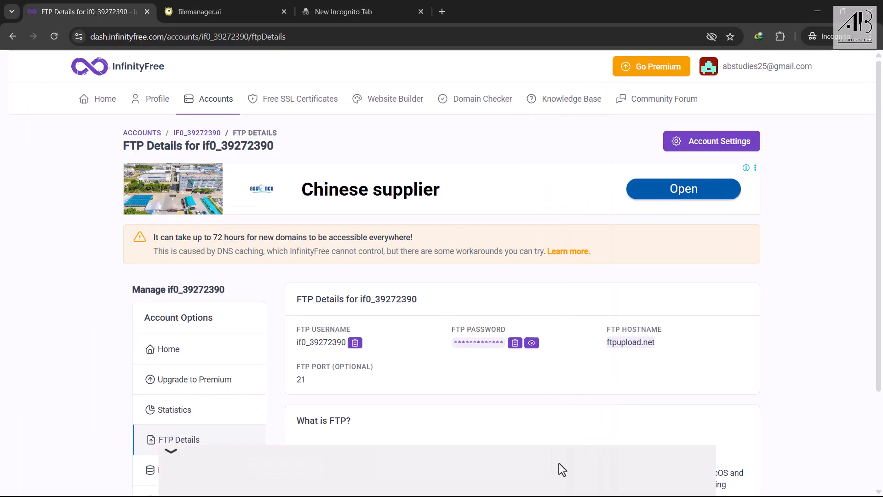
pyautogui.doubleClick(321, 342)
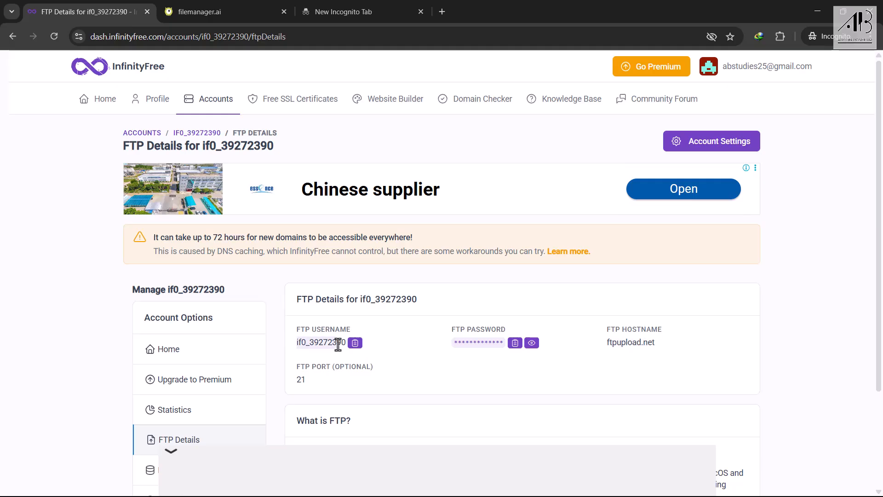
pyautogui.rightClick(335, 342)
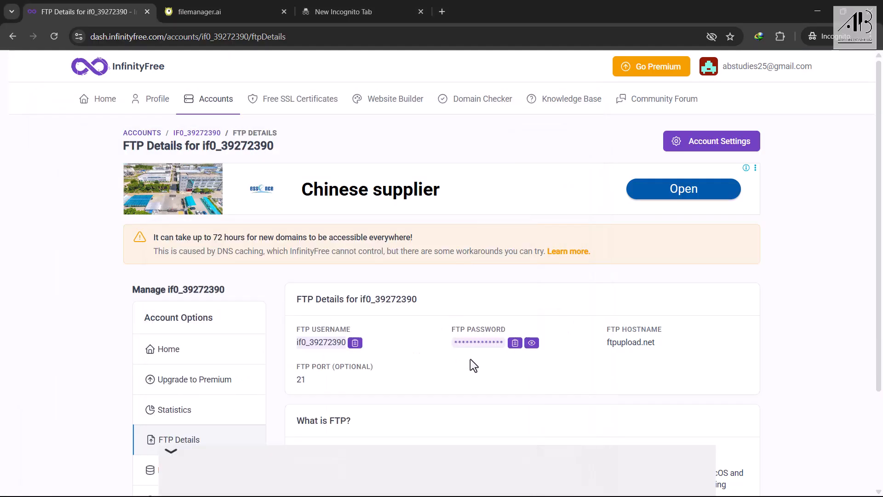
pyautogui.click(515, 342)
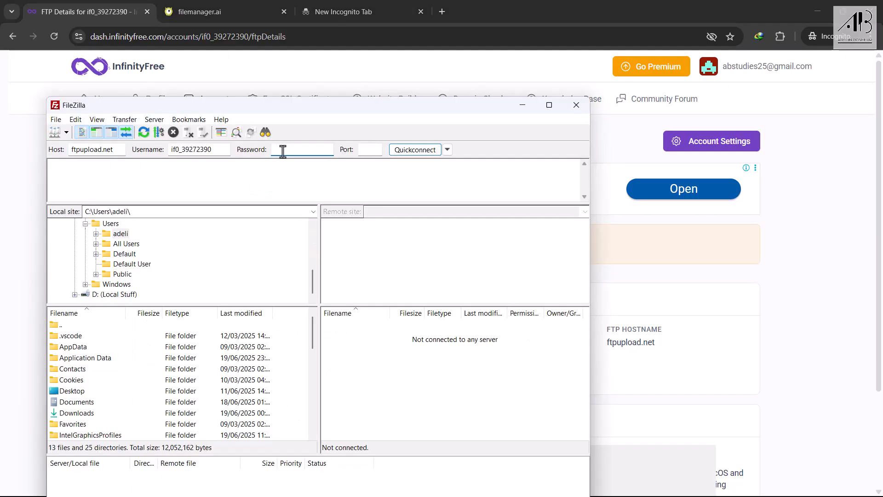
# Step: Quickconnect to ftpupload.net on port 21, saving the password and trusting the server certificate
pyautogui.write('password')
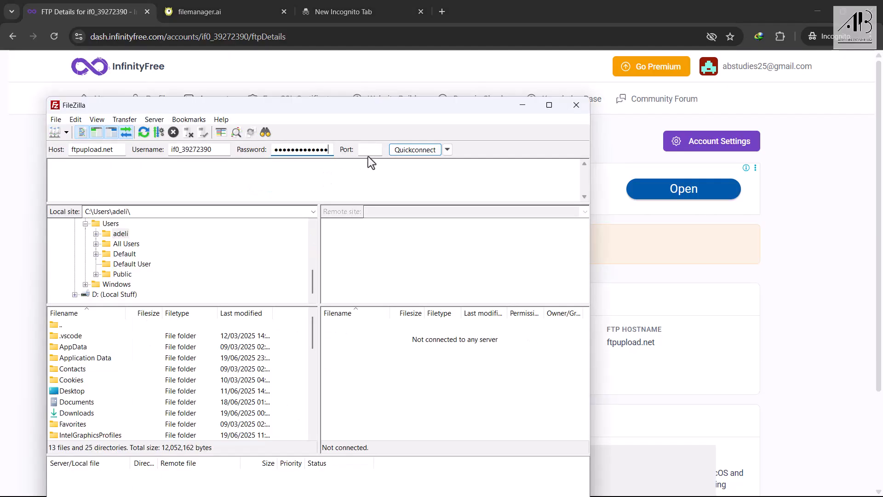
pyautogui.moveTo(366, 149)
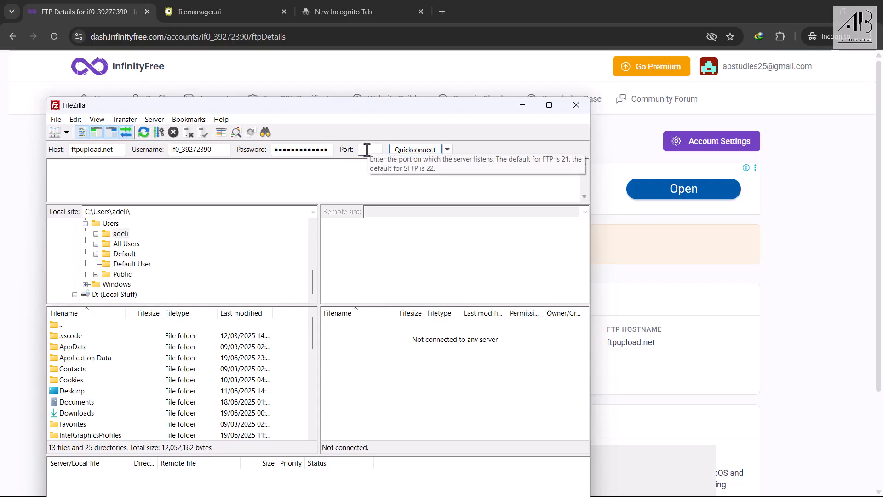
pyautogui.write('21')
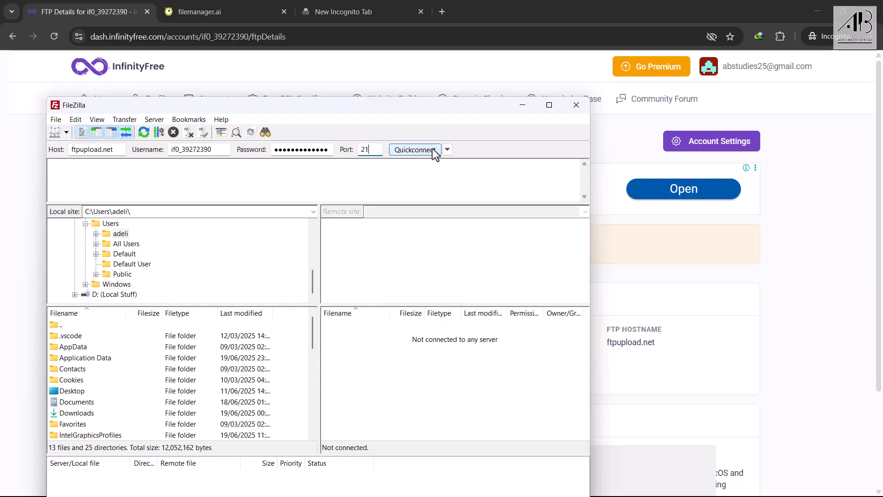
pyautogui.click(447, 149)
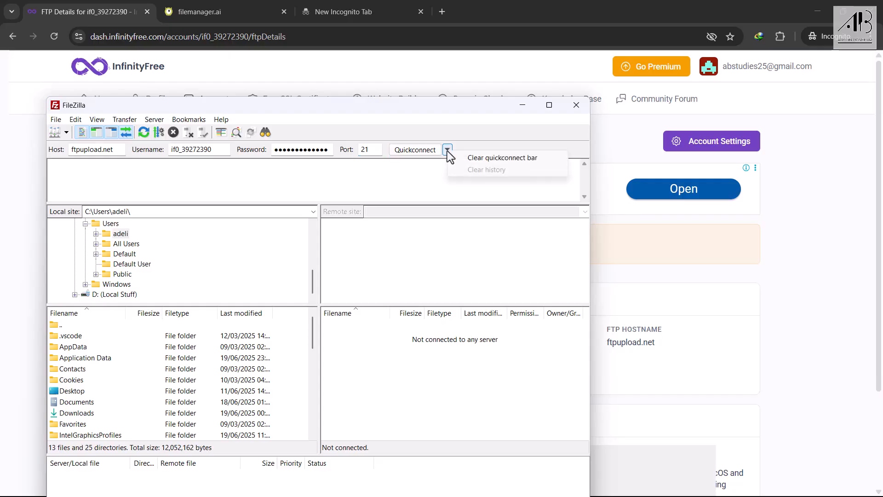
pyautogui.click(414, 149)
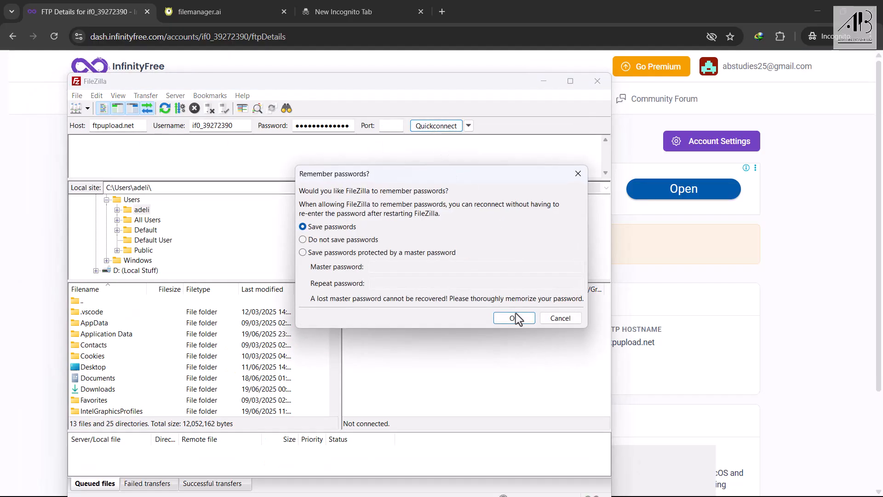
pyautogui.click(513, 317)
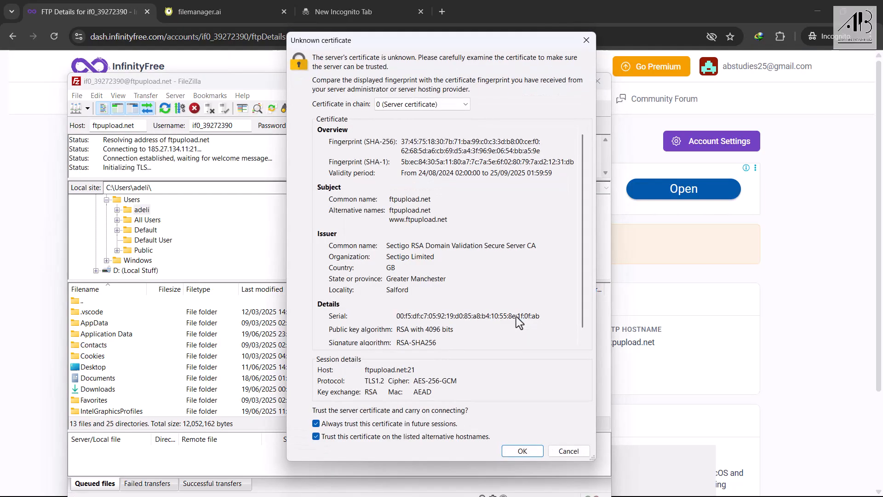
pyautogui.click(521, 451)
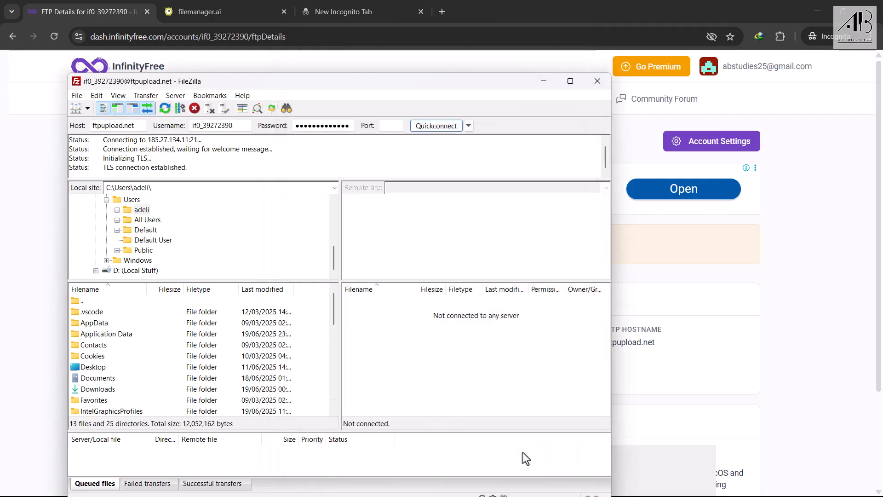
pyautogui.moveTo(451, 260)
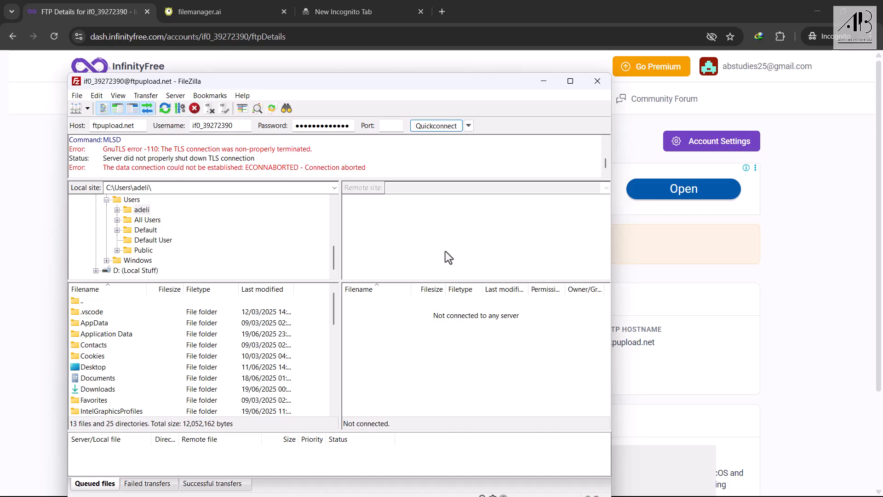
pyautogui.moveTo(448, 254)
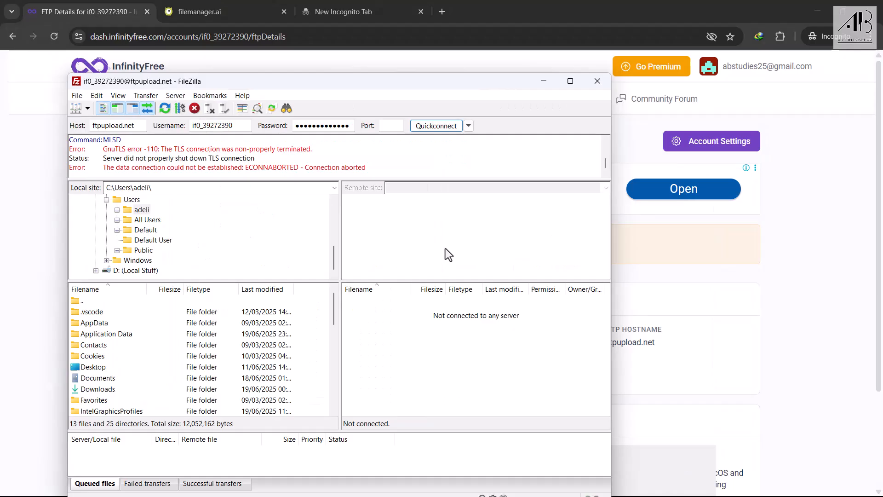
pyautogui.moveTo(436, 180)
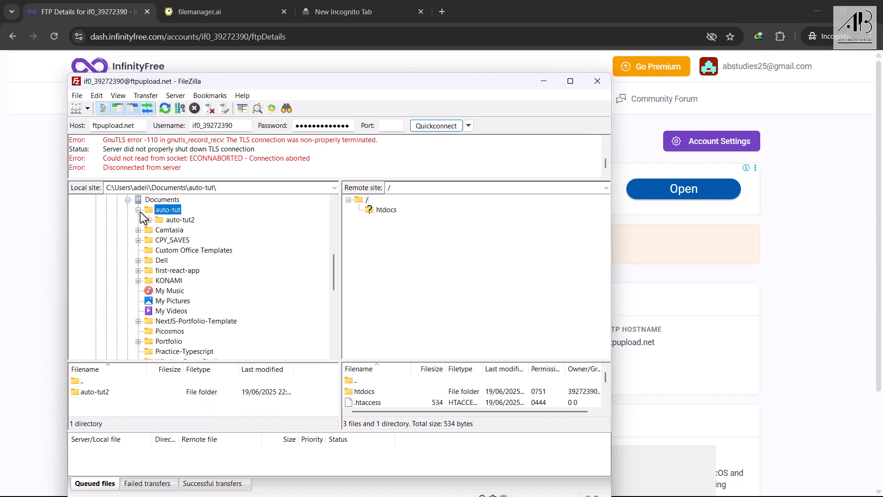
# Step: Show the local auto-tut2 folder beside the empty remote htdocs folder
pyautogui.click(181, 219)
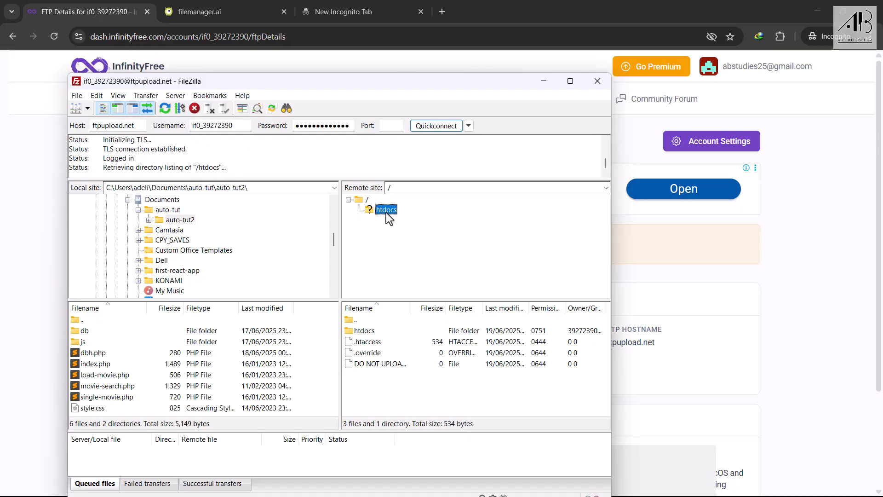
pyautogui.doubleClick(387, 210)
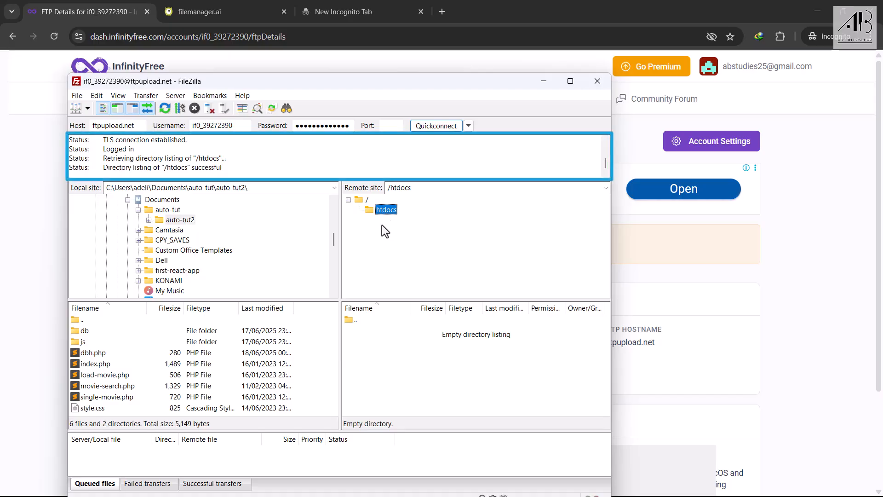
# Step: Upload all auto-tut2 files to htdocs, always overwriting for this queue only
pyautogui.click(84, 331)
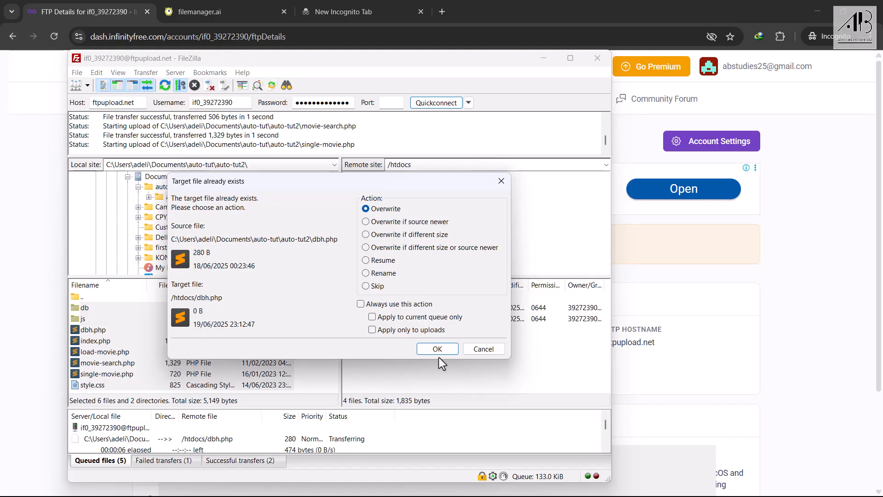
pyautogui.click(361, 303)
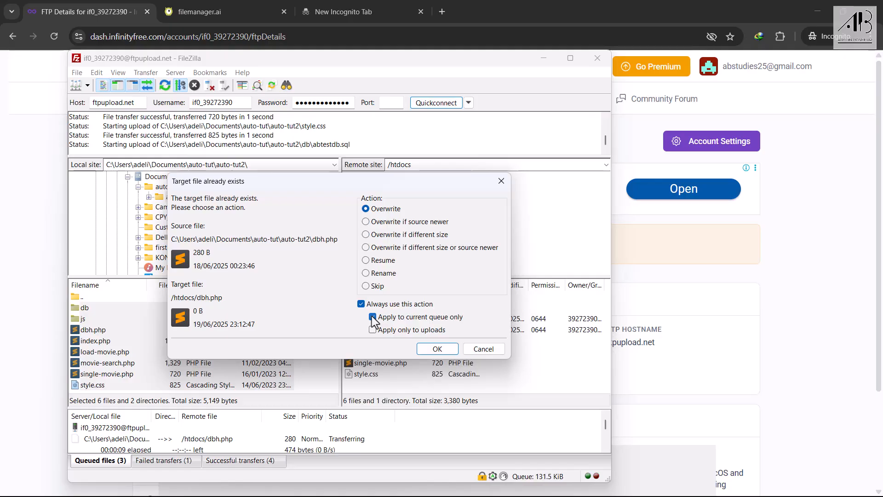
pyautogui.click(373, 317)
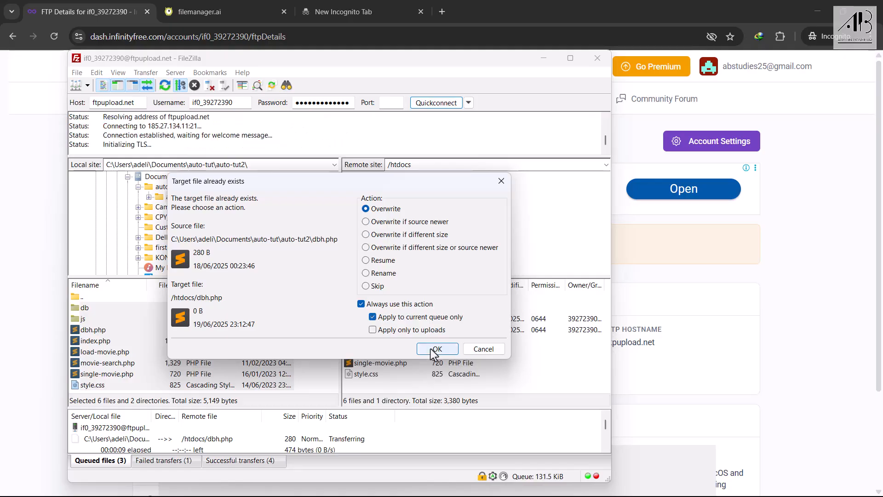
pyautogui.click(437, 348)
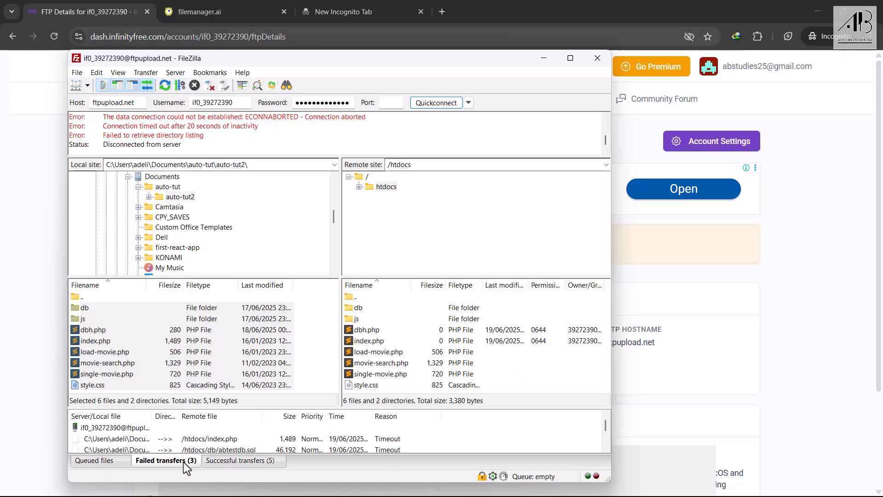
# Step: Review the three failed transfers and the zero-byte jquery.js in the remote js folder
pyautogui.click(389, 206)
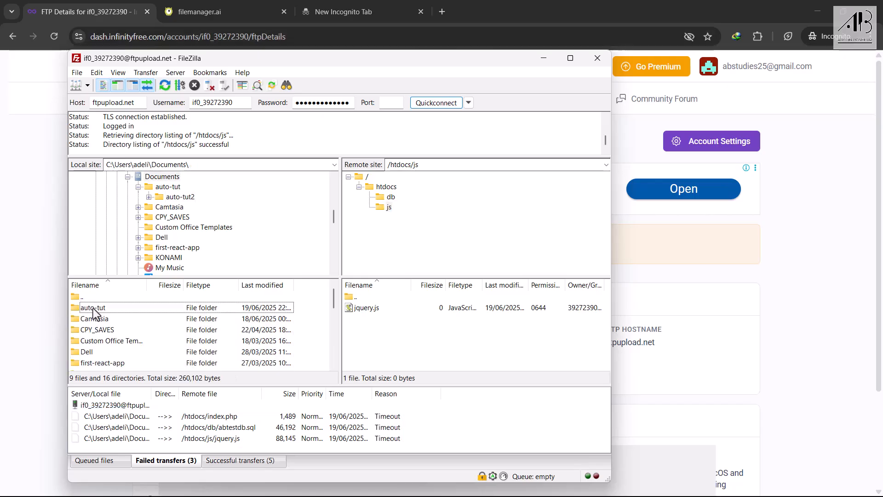
# Step: Delete the zero-byte jquery.js on the server and re-upload the full local js\jquery.js
pyautogui.doubleClick(92, 307)
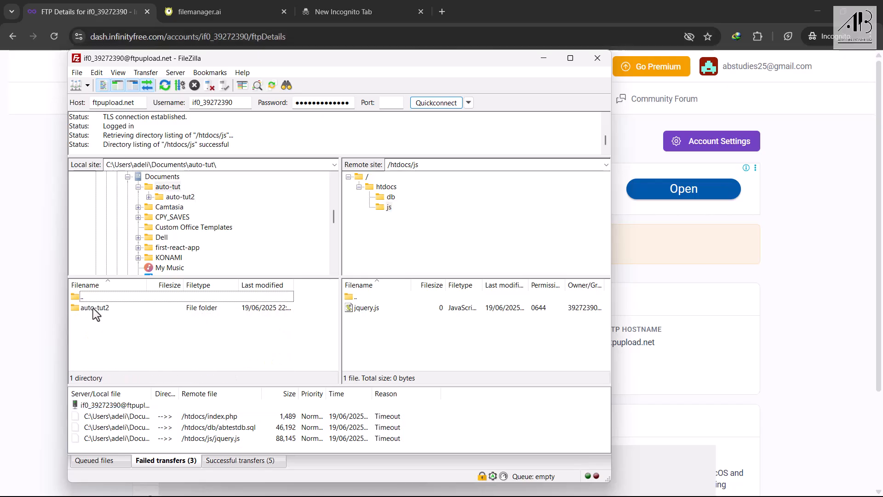
pyautogui.rightClick(366, 308)
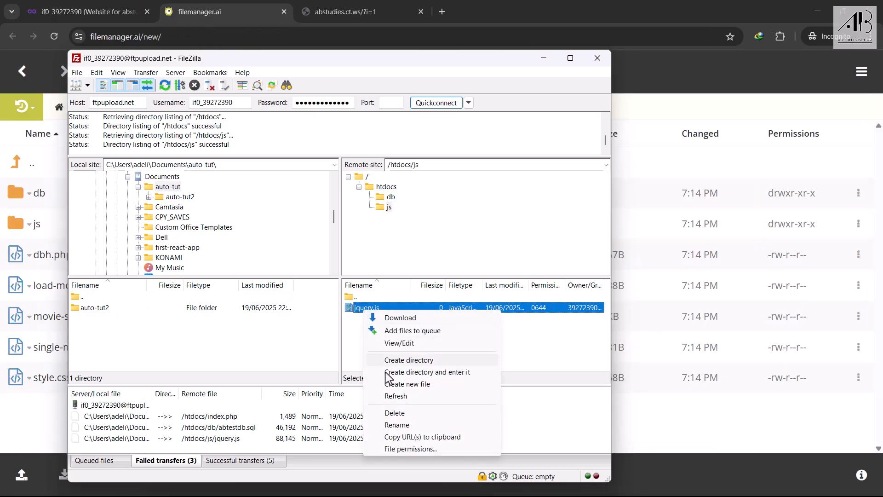
pyautogui.click(394, 412)
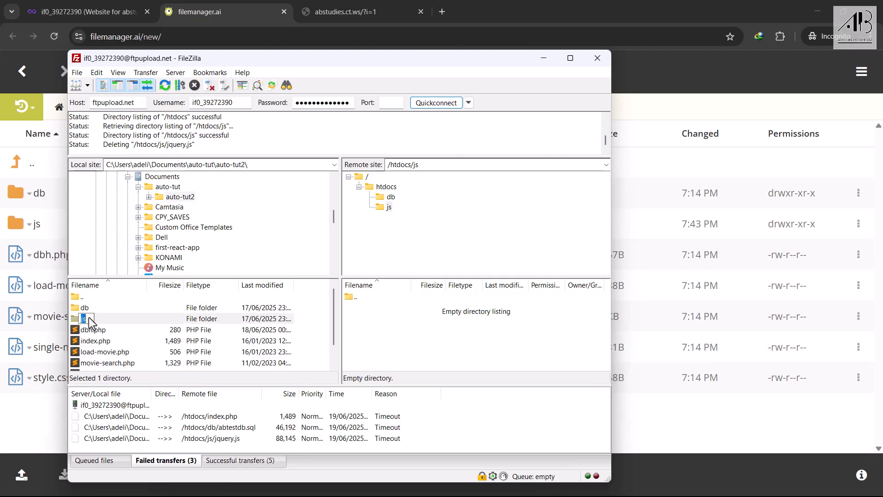
pyautogui.doubleClick(84, 318)
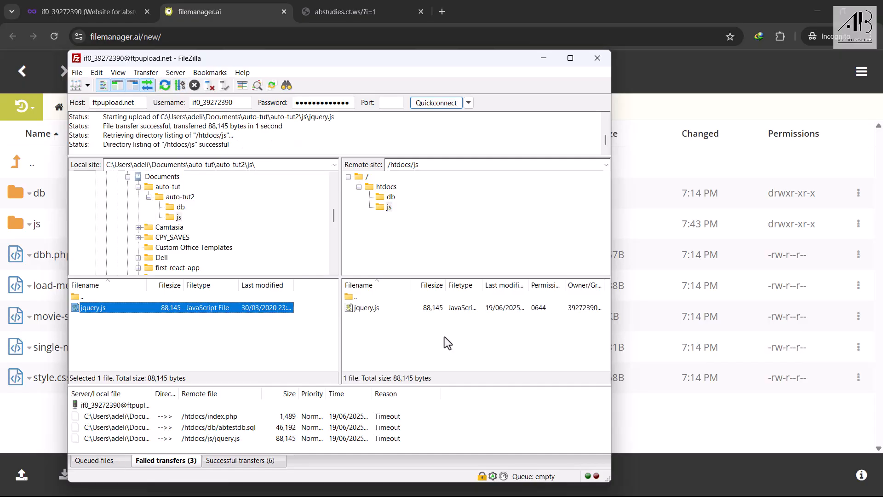
# Step: Re-upload index.php to /htdocs and check the js folder in the hosting file manager
pyautogui.doubleClick(355, 297)
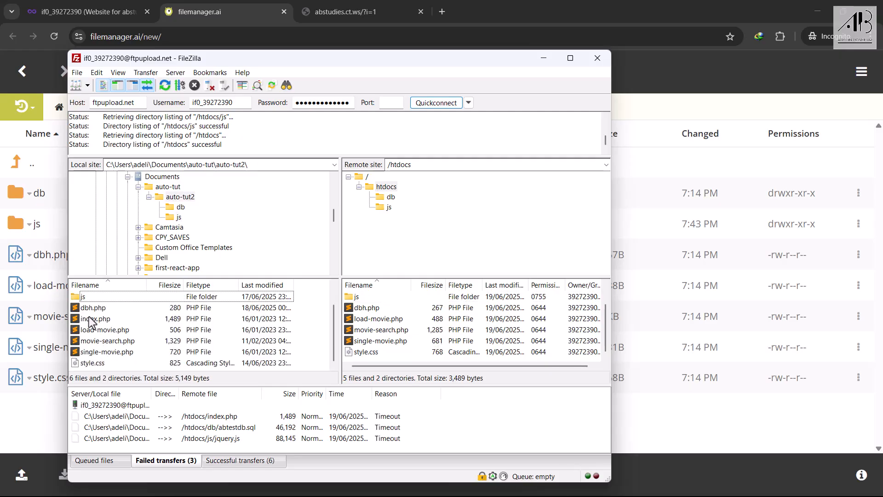
pyautogui.click(95, 318)
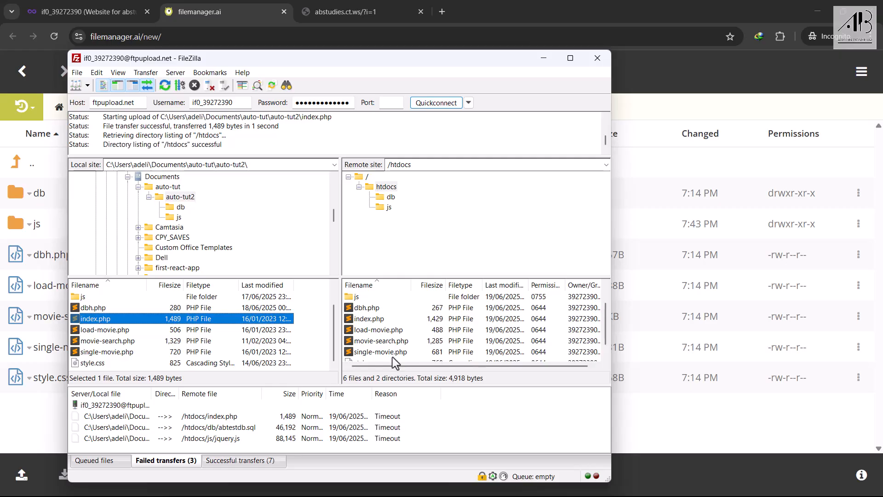
pyautogui.moveTo(395, 344)
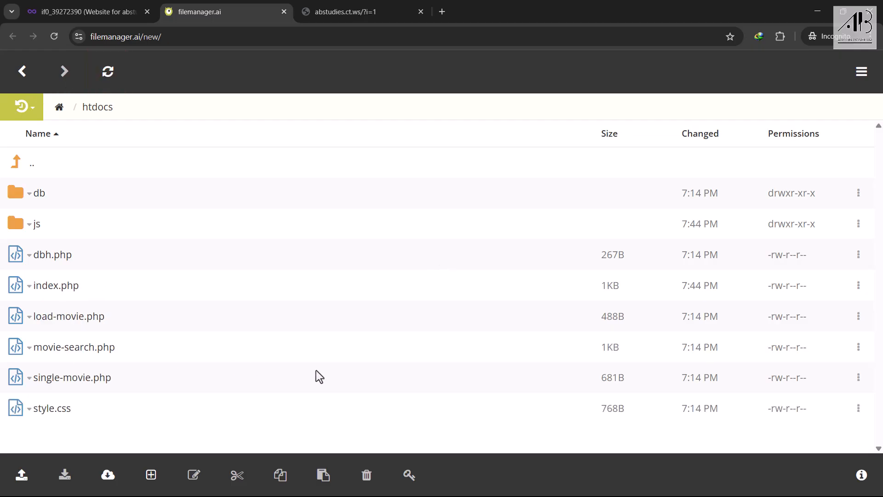
pyautogui.moveTo(40, 231)
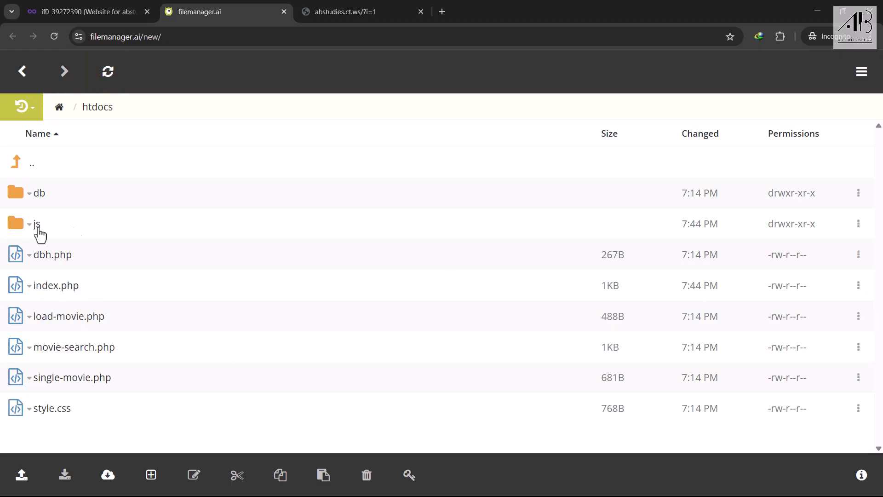
pyautogui.click(363, 11)
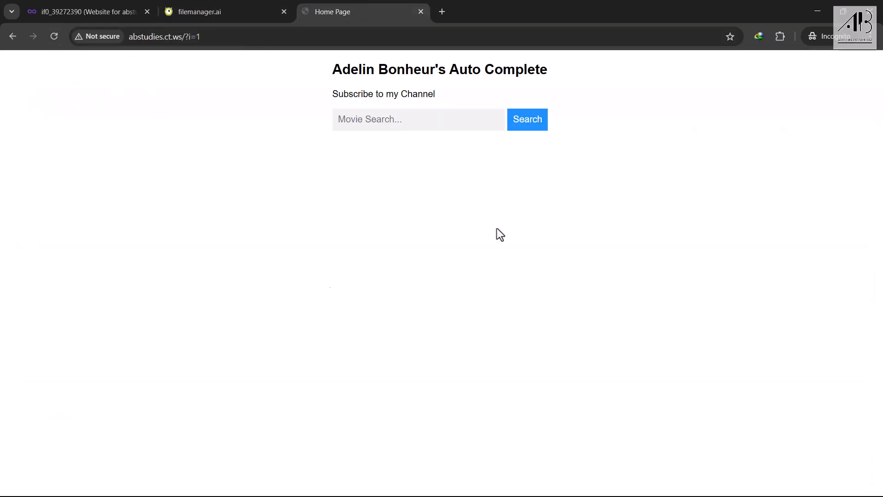
# Step: Search "av" on the live site and open the Avengers: Endgame suggestion, then return home
pyautogui.click(410, 119)
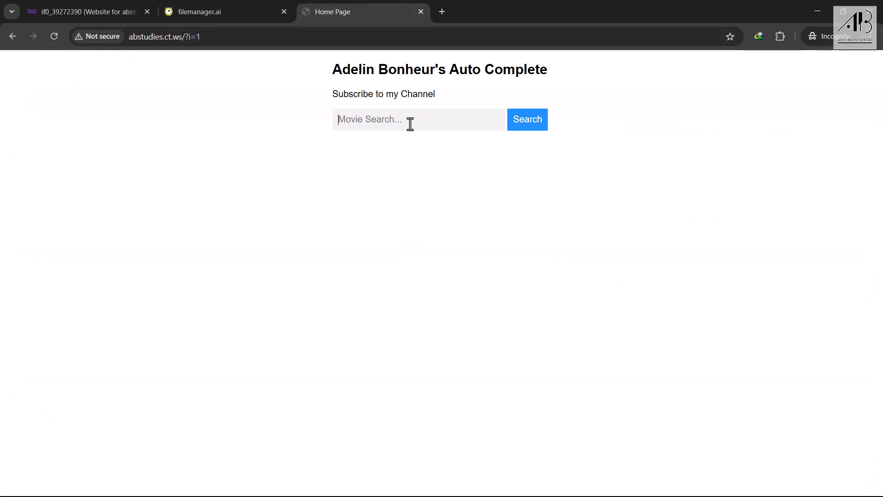
pyautogui.write('av')
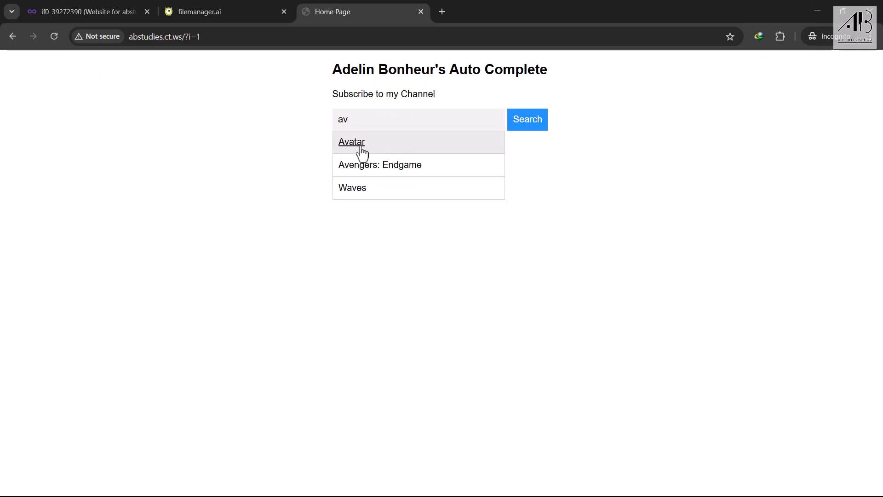
pyautogui.moveTo(351, 141)
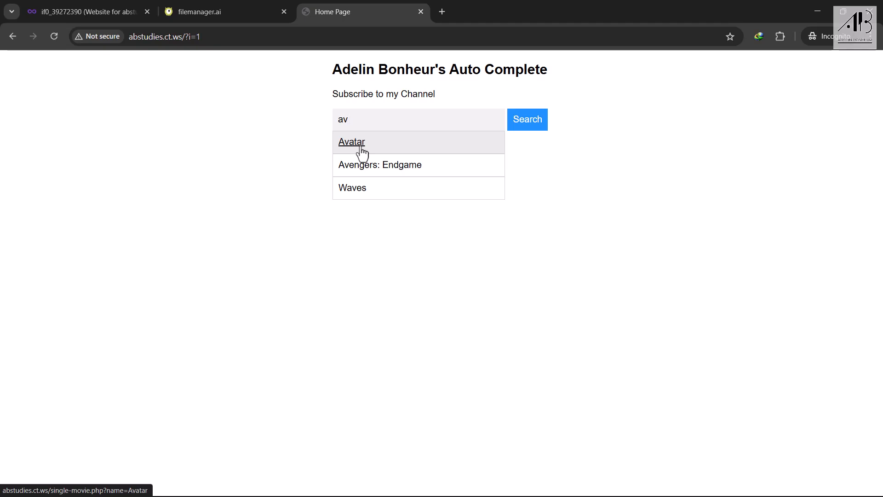
pyautogui.click(379, 165)
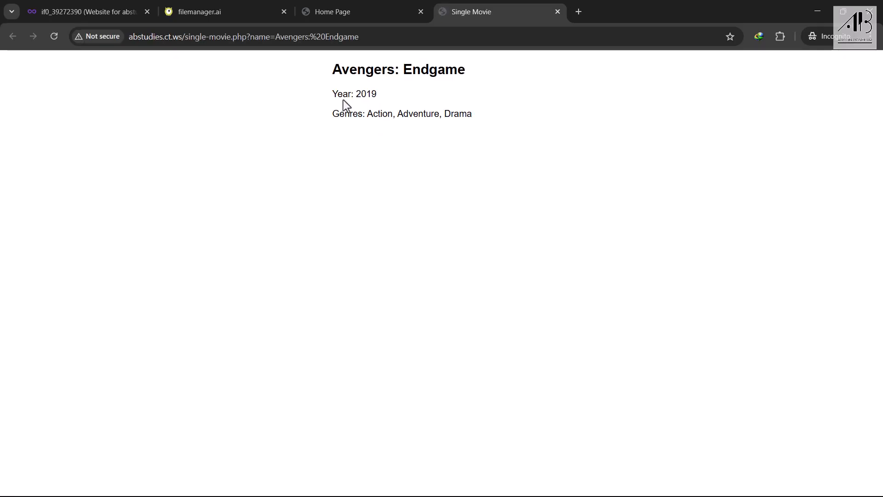
pyautogui.click(360, 11)
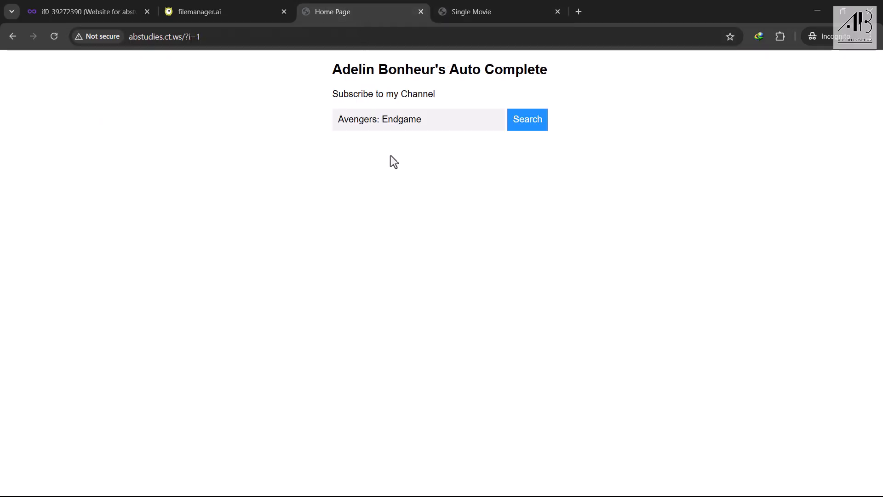